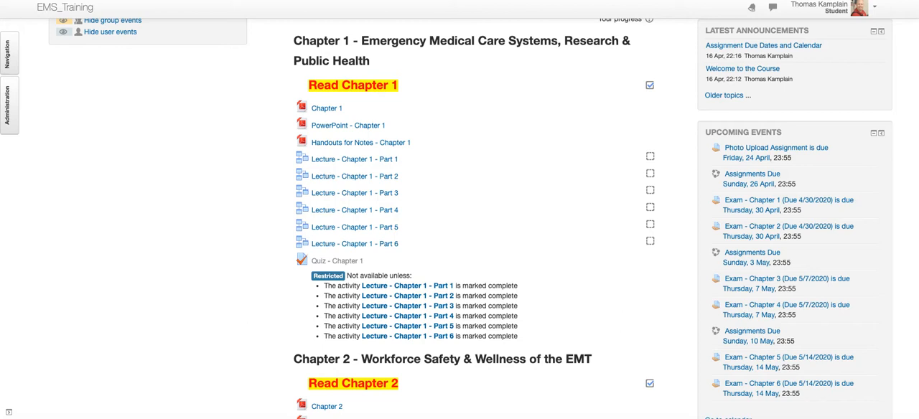
{"action": "mouse_move", "coordinate": [525, 235]}
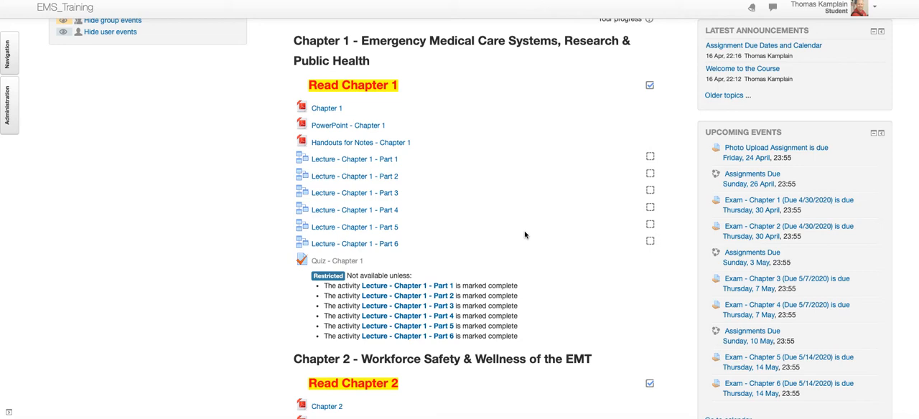
Open 'Lecture - Chapter 1 - Part 6' and choose the 'I understand the requirements… ready to move forward' answer
{"action": "left_click", "coordinate": [356, 243]}
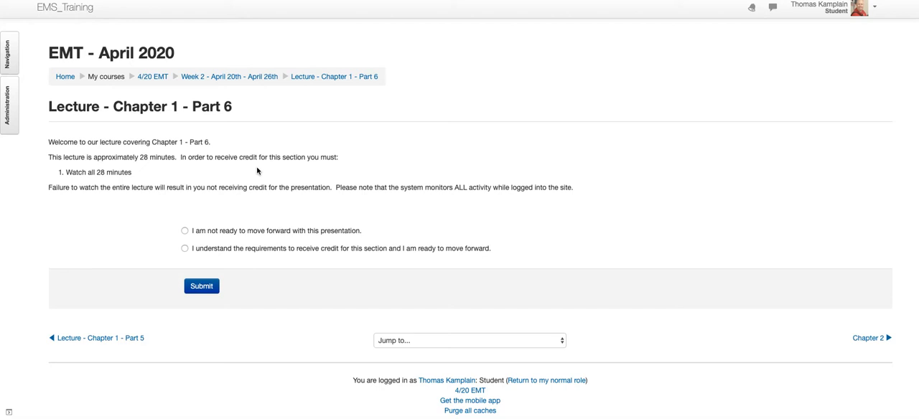
{"action": "mouse_move", "coordinate": [88, 172]}
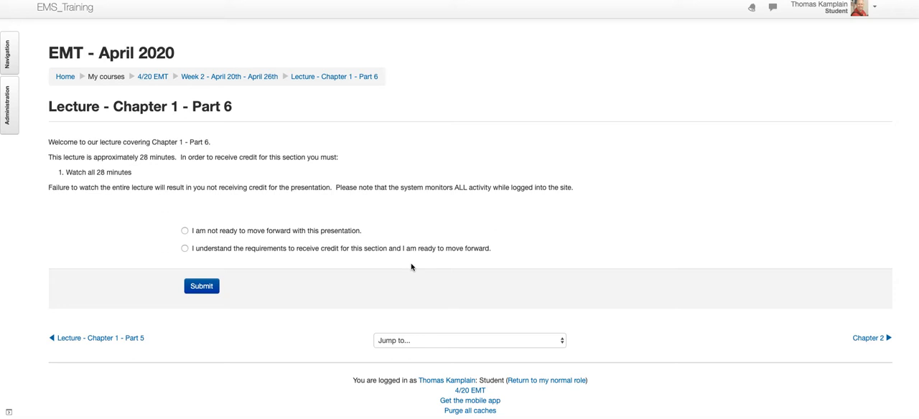
{"action": "mouse_move", "coordinate": [359, 258]}
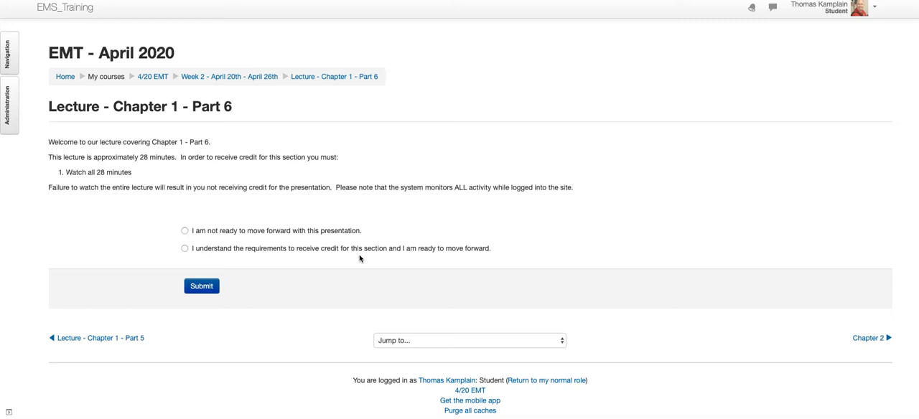
{"action": "left_click", "coordinate": [184, 248]}
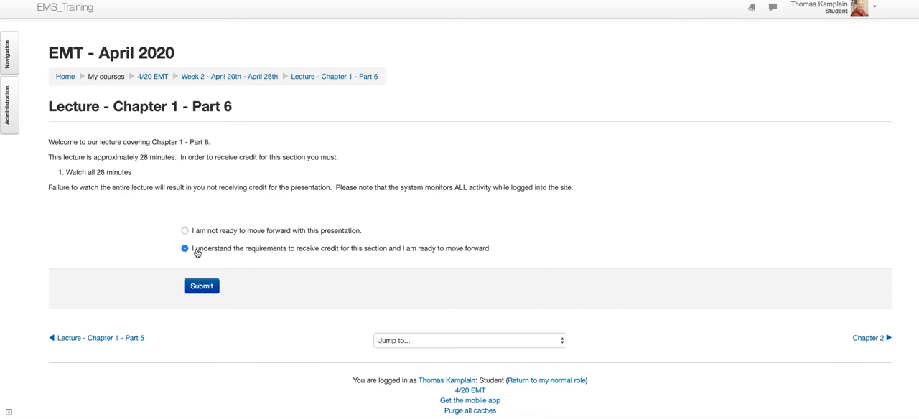
Submit the readiness answer, play the lecture video, then advance to the end-of-lesson question
{"action": "left_click", "coordinate": [201, 285]}
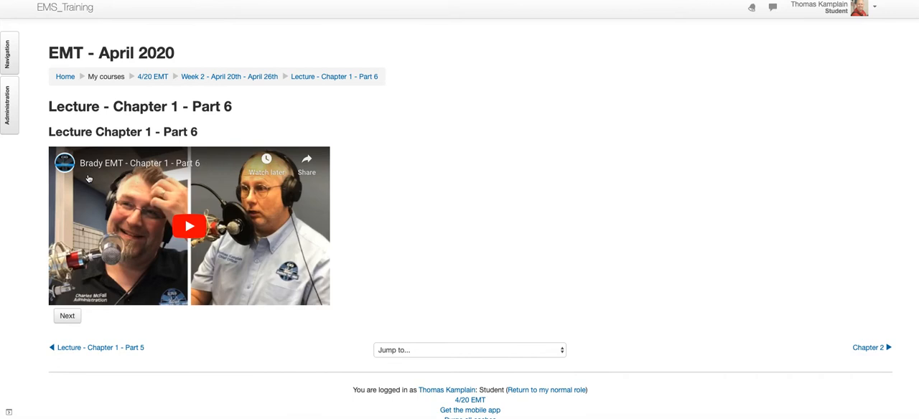
{"action": "left_click", "coordinate": [189, 227]}
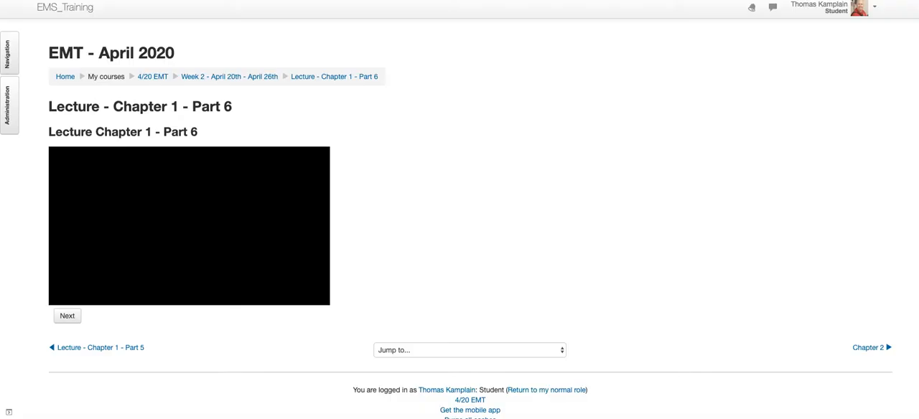
{"action": "left_click", "coordinate": [189, 225]}
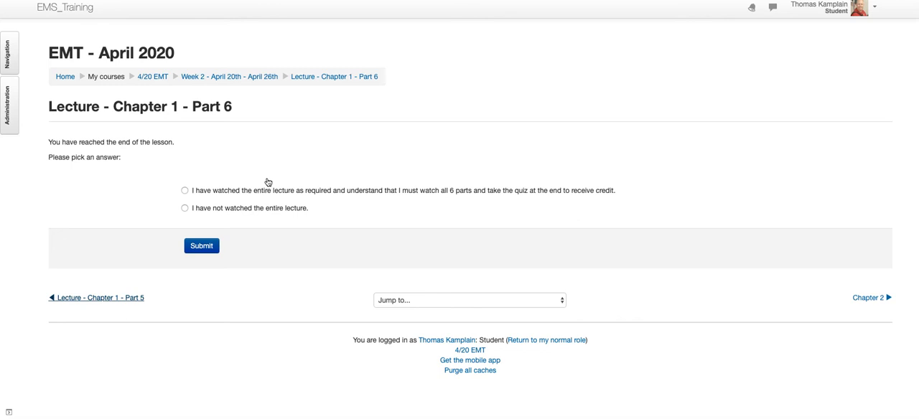
{"action": "mouse_move", "coordinate": [328, 199]}
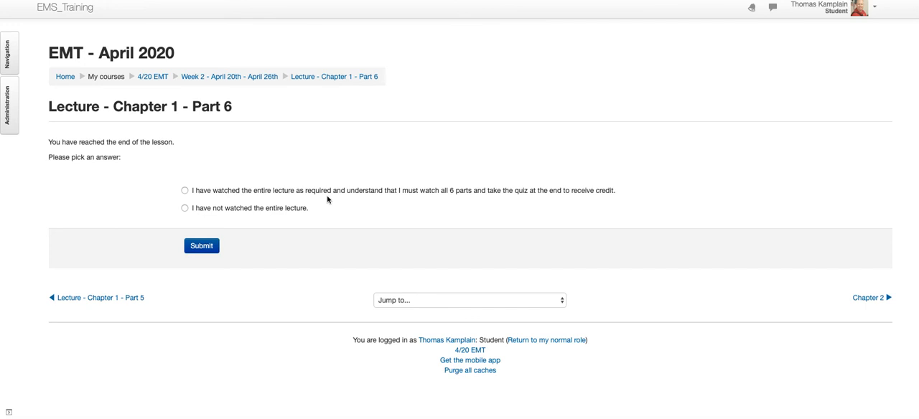
{"action": "mouse_move", "coordinate": [560, 204]}
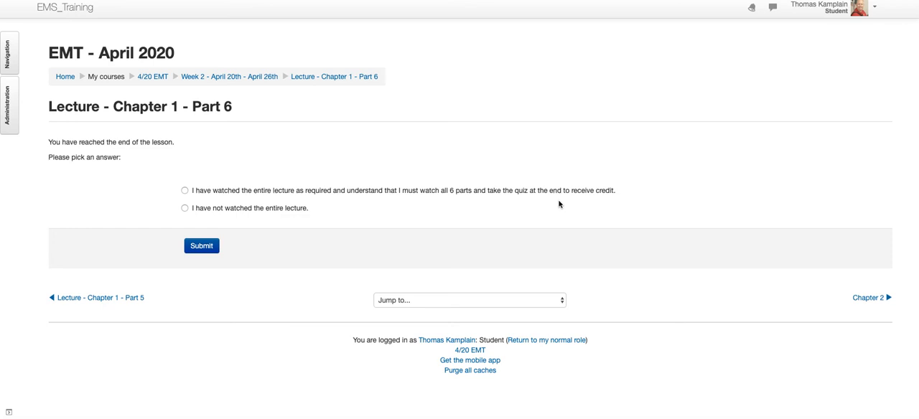
{"action": "mouse_move", "coordinate": [179, 216]}
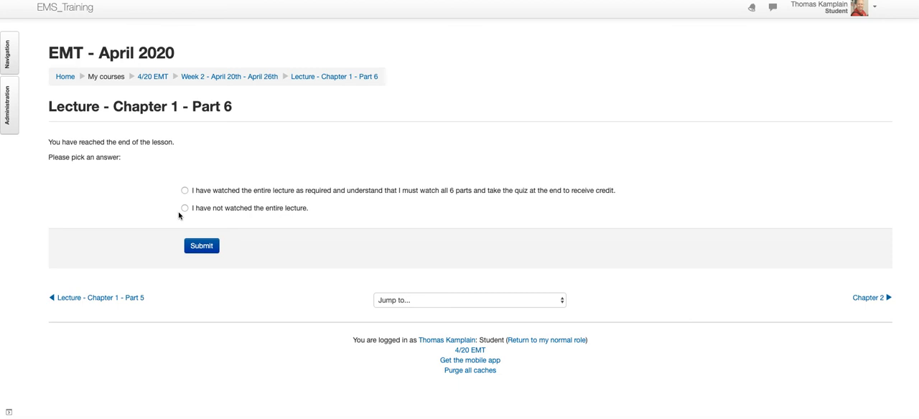
{"action": "left_click", "coordinate": [201, 246]}
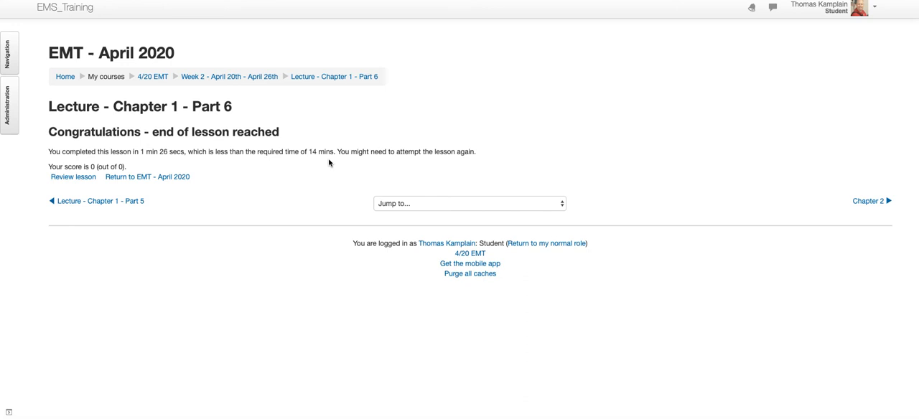
{"action": "mouse_move", "coordinate": [195, 165]}
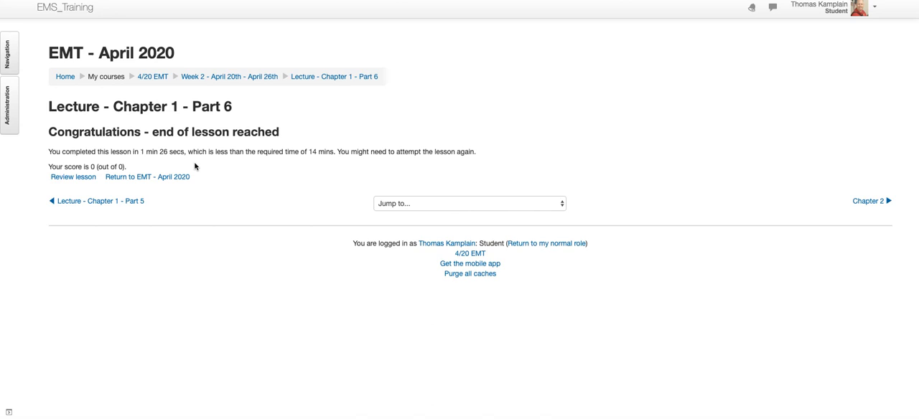